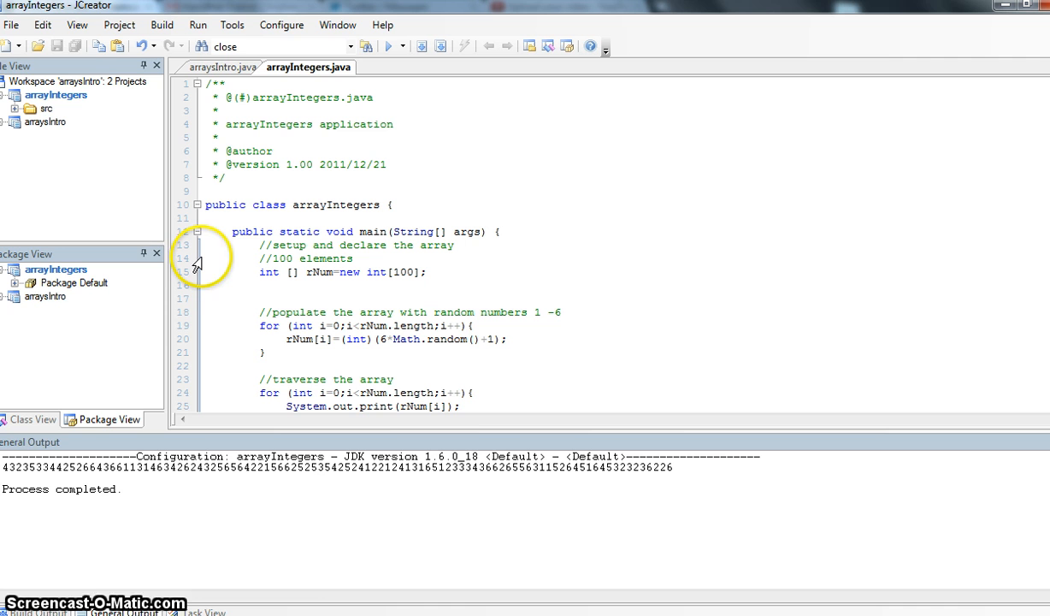
Step: Run arrayIntegers to print a fresh line of 100 random digits from 1 to 6
left_click(260, 298)
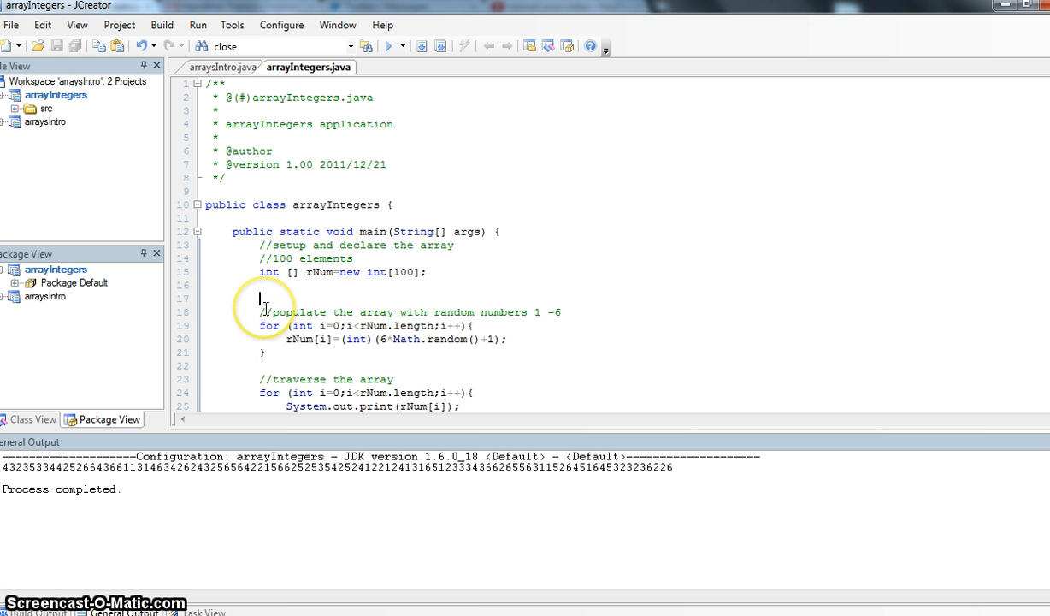
mouse_move(393, 339)
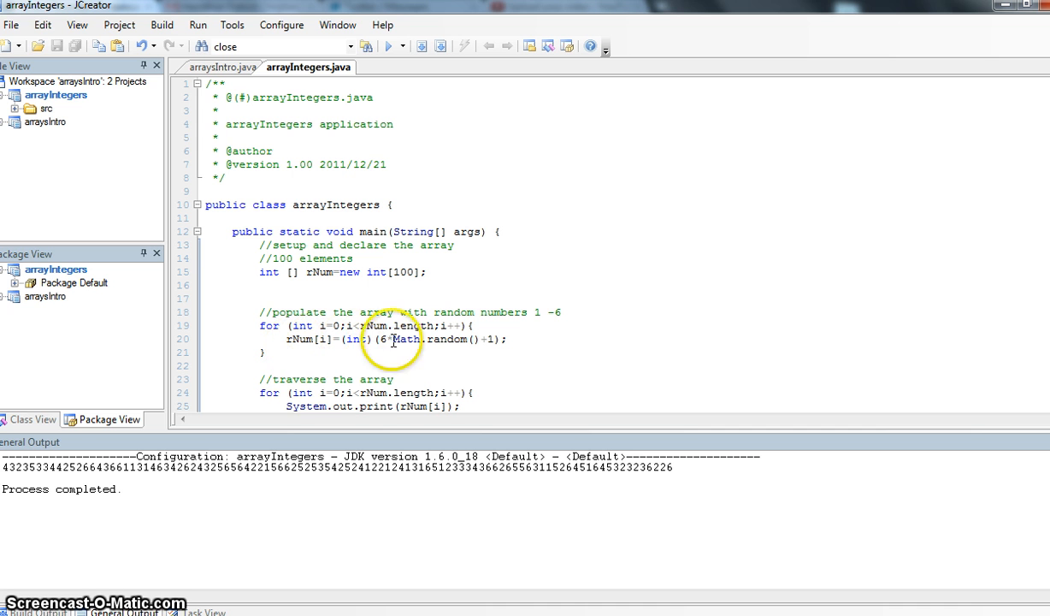
mouse_move(548, 306)
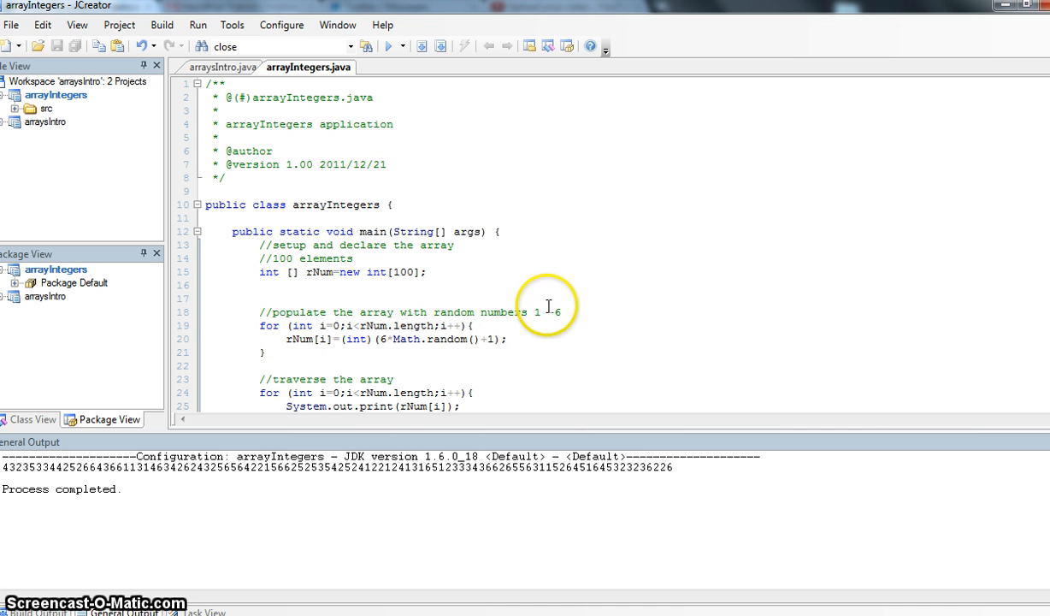
mouse_move(581, 312)
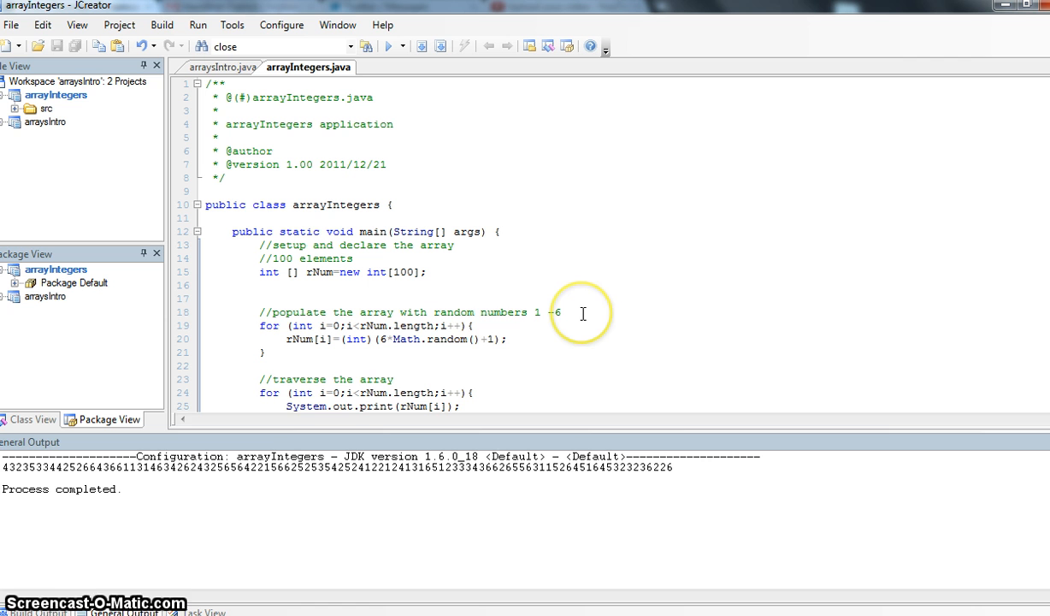
mouse_move(261, 351)
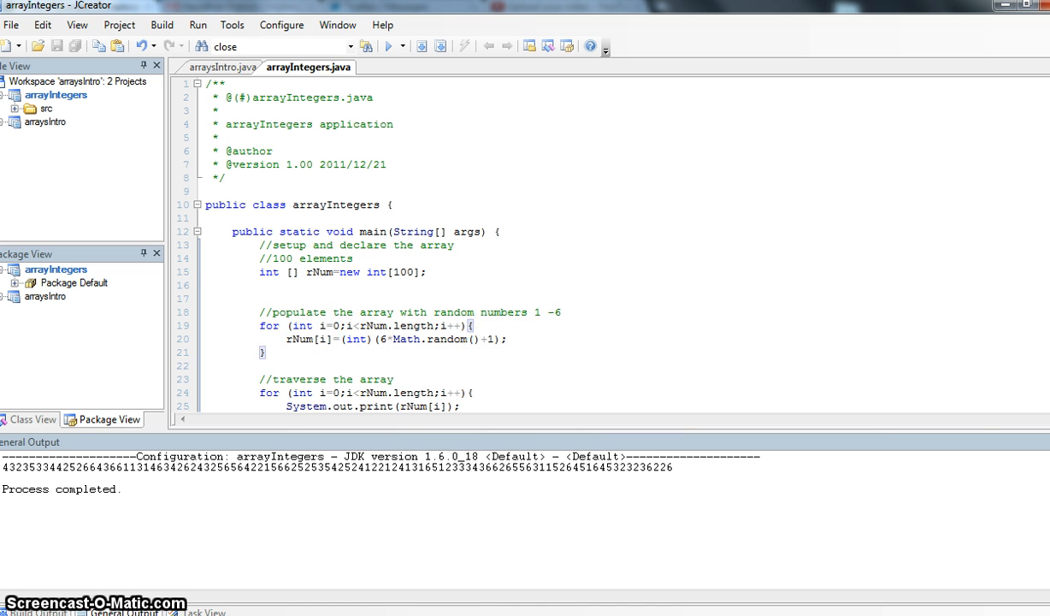
scroll("down", 3)
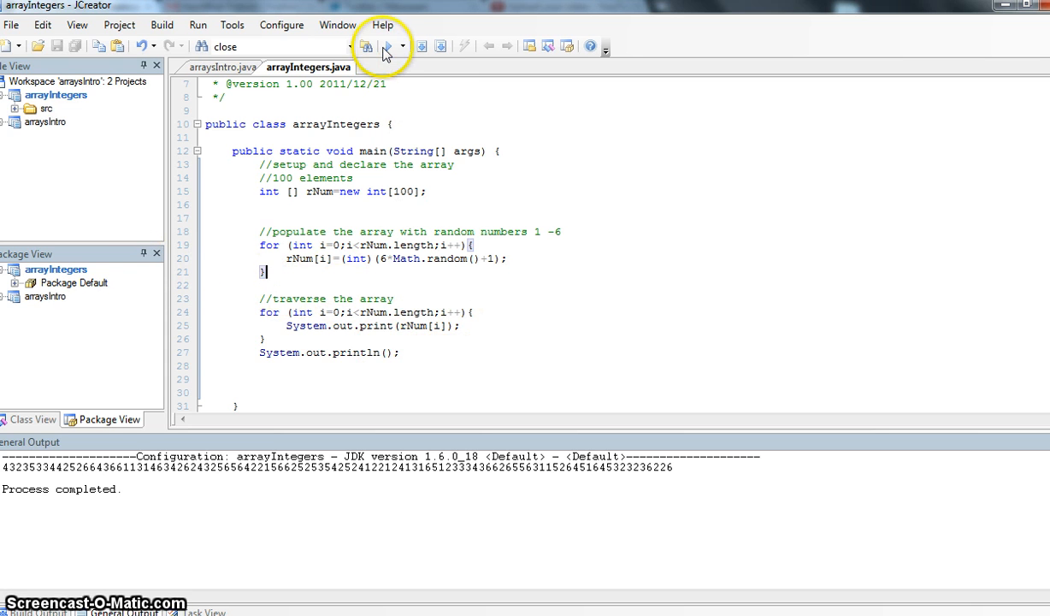
left_click(365, 46)
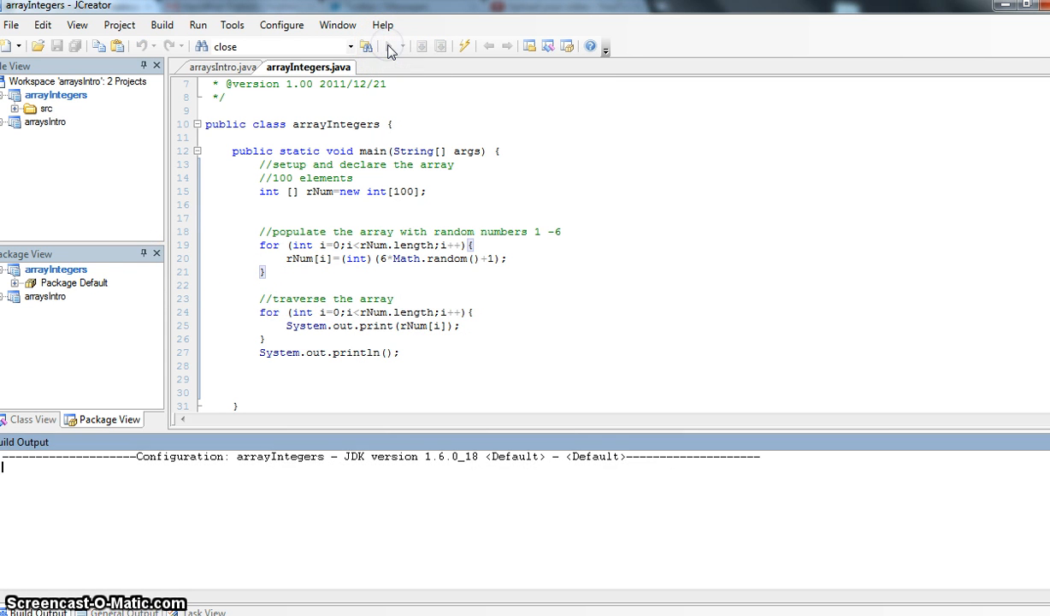
left_click(390, 47)
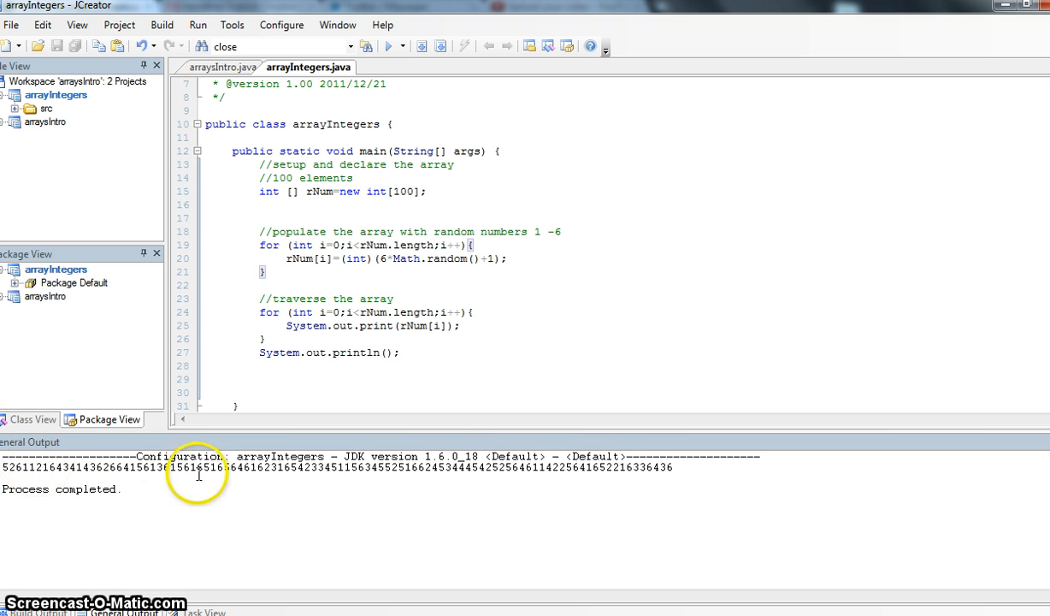
mouse_move(253, 238)
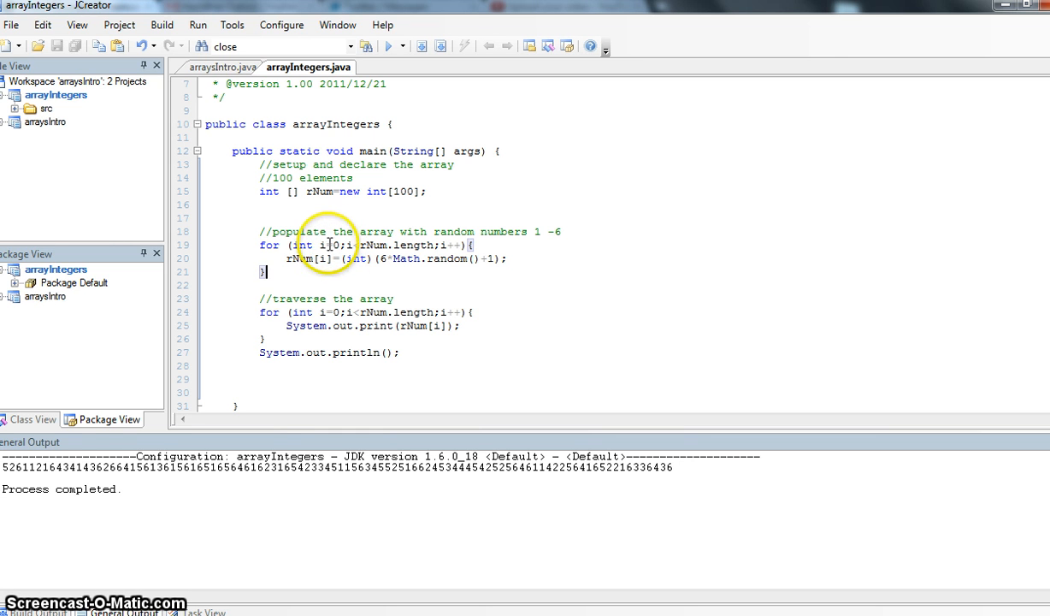
mouse_move(350, 216)
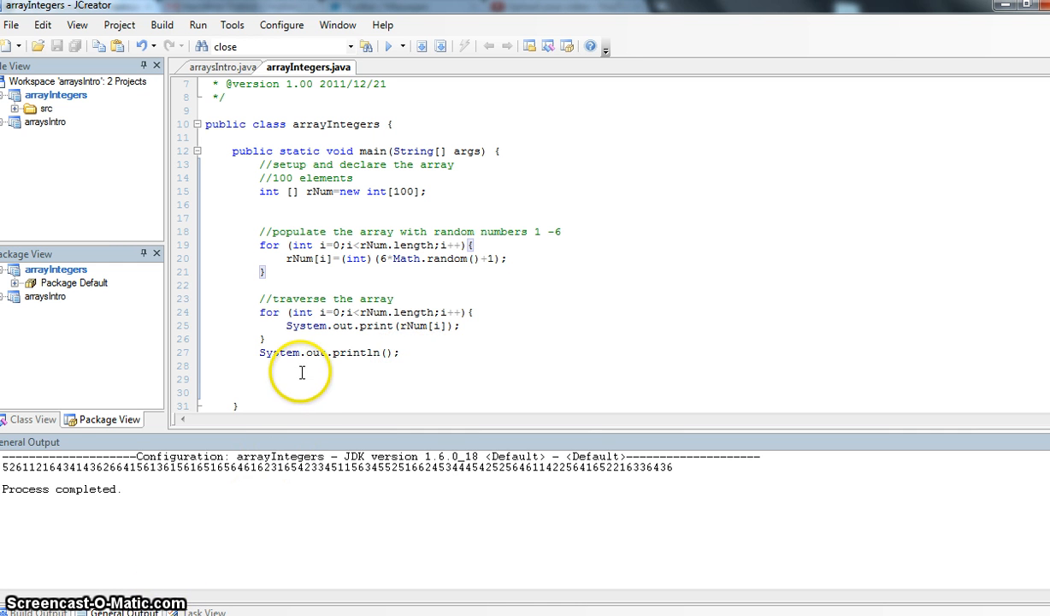
mouse_move(286, 146)
type("System.out.println(\"Element #: \"+ i +\" is \" +rNum[i]);")
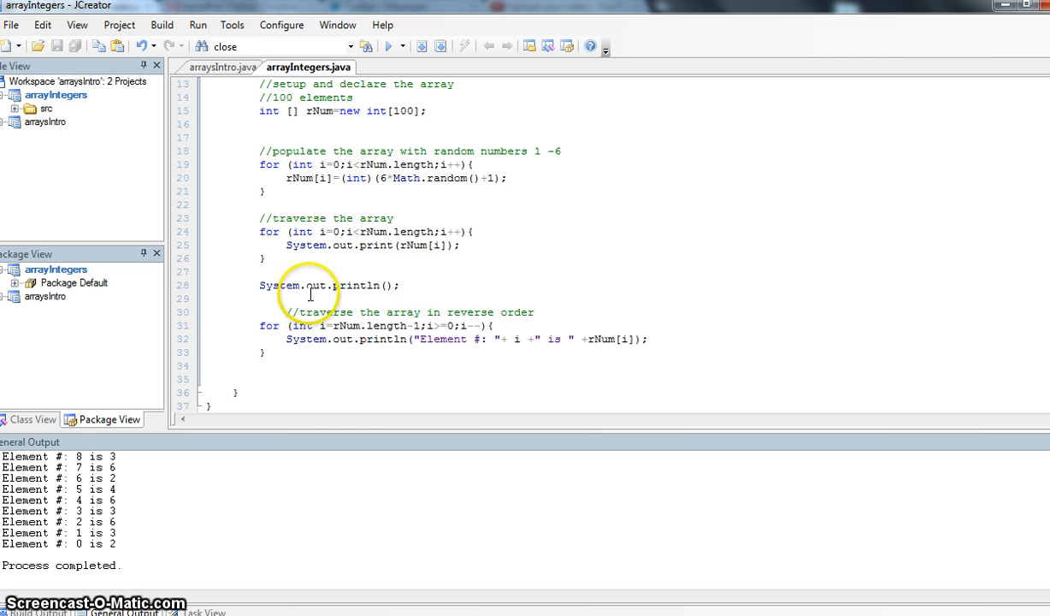
mouse_move(553, 314)
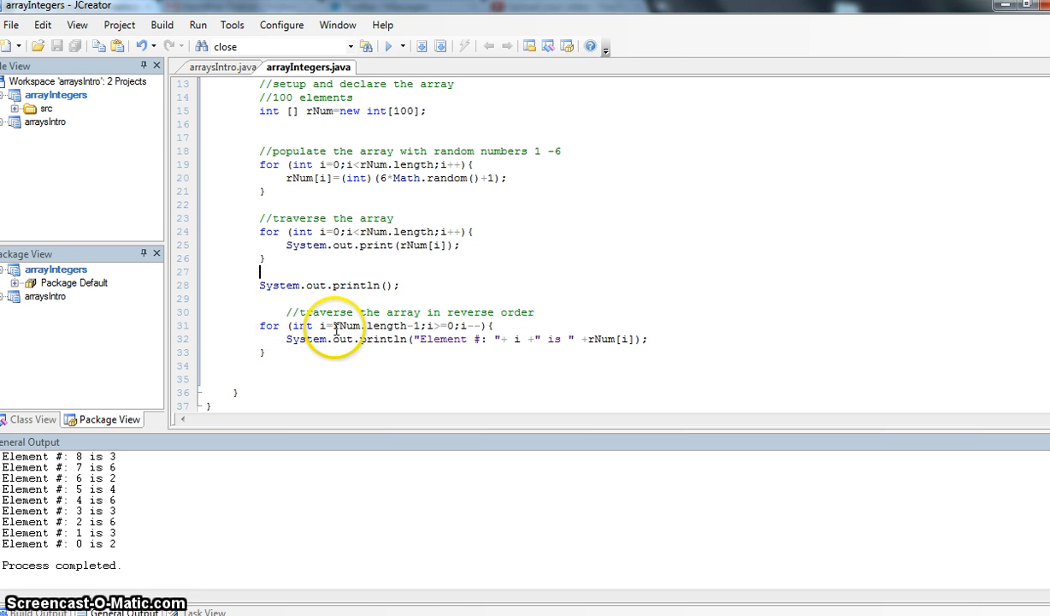
mouse_move(413, 327)
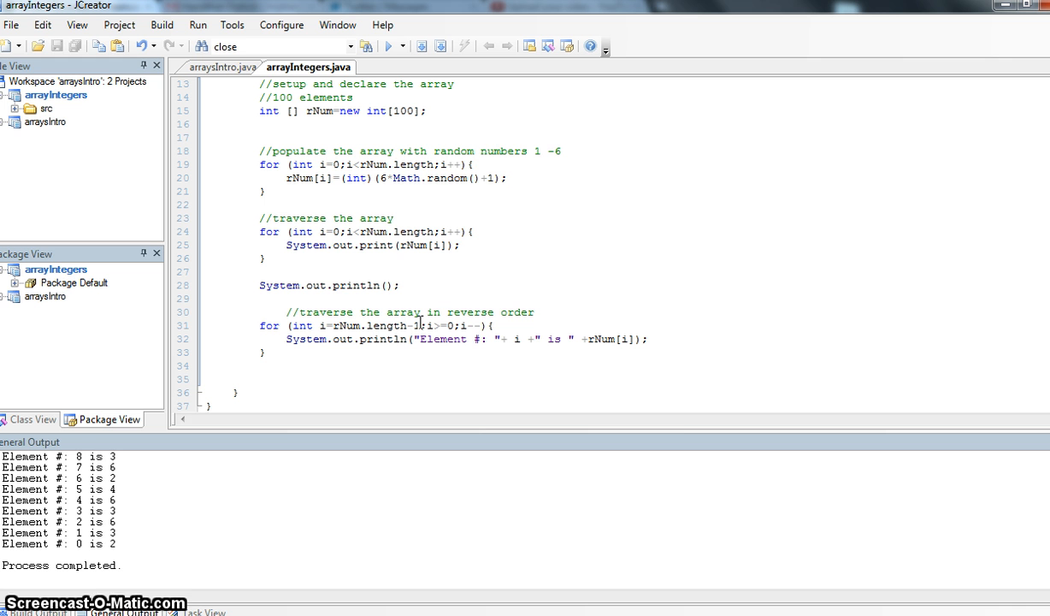
Step: Place the cursor in the editor at the reverse-order loop code
left_click(260, 271)
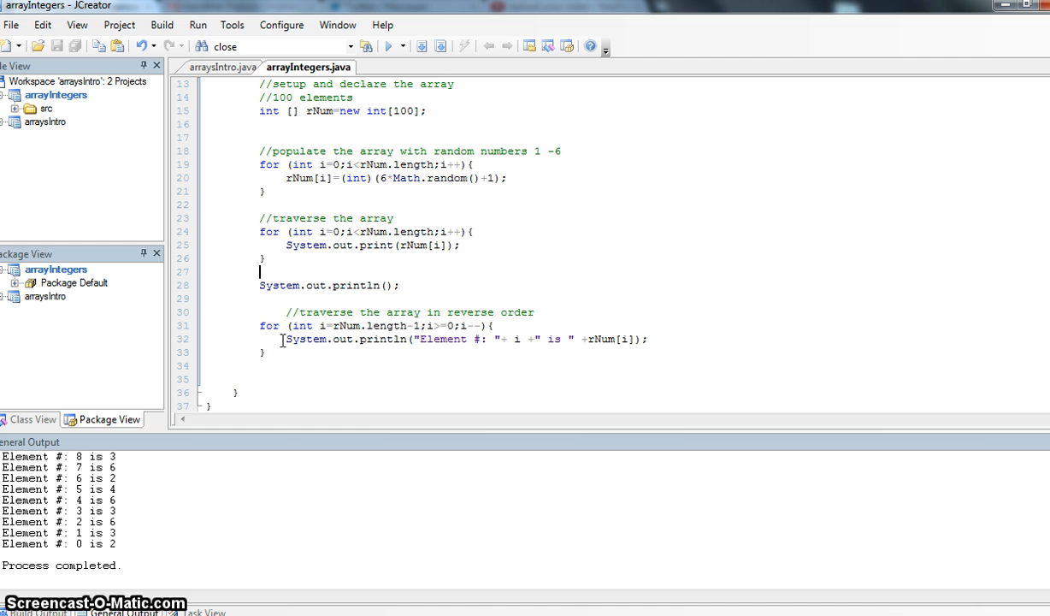
mouse_move(579, 295)
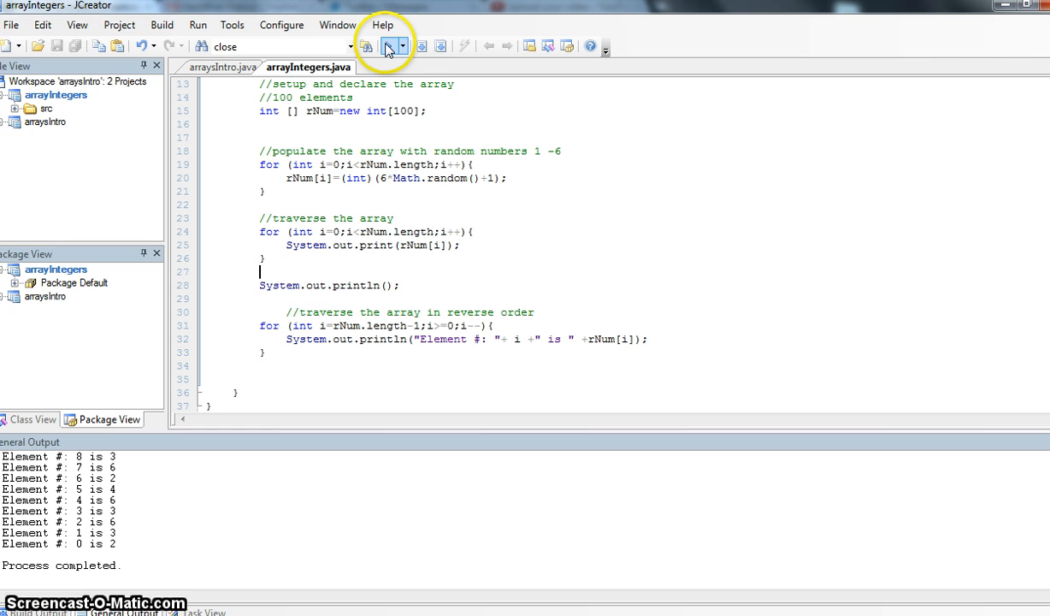
mouse_move(392, 47)
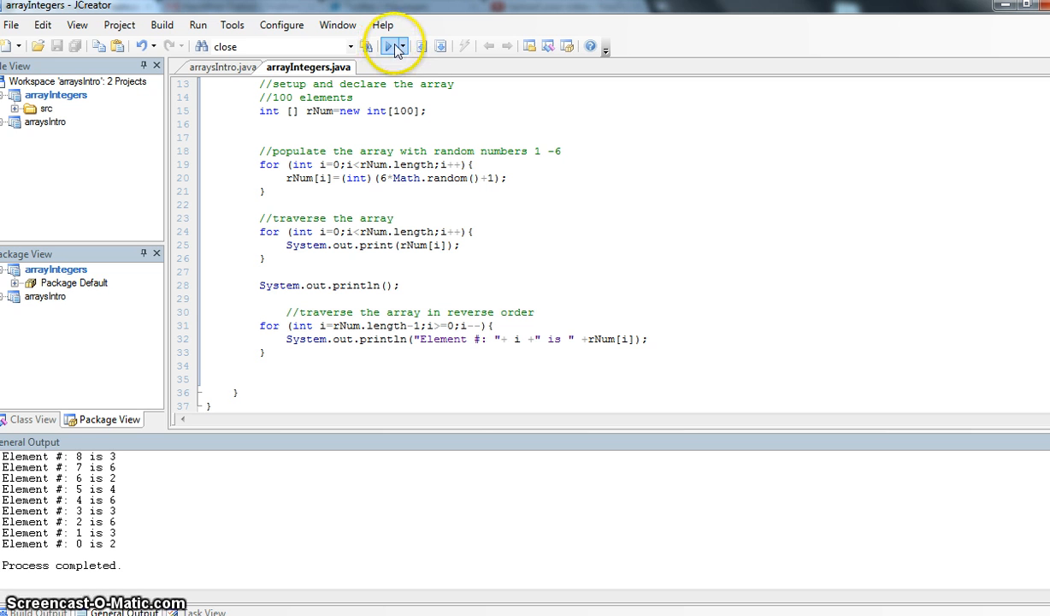
Step: Build arrayIntegers with the reverse loop; Build Output reports Process completed
left_click(394, 46)
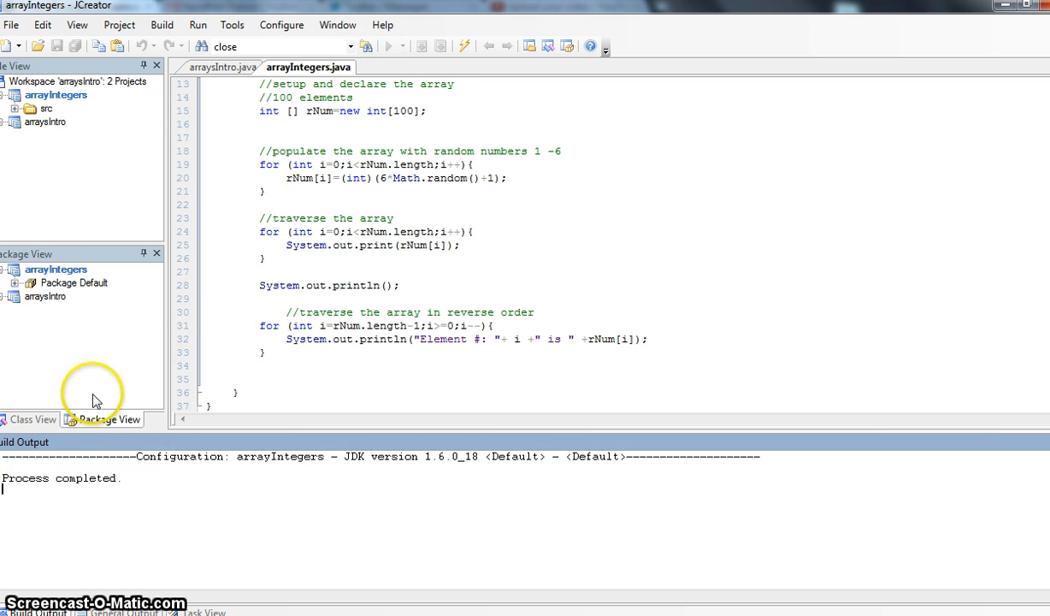